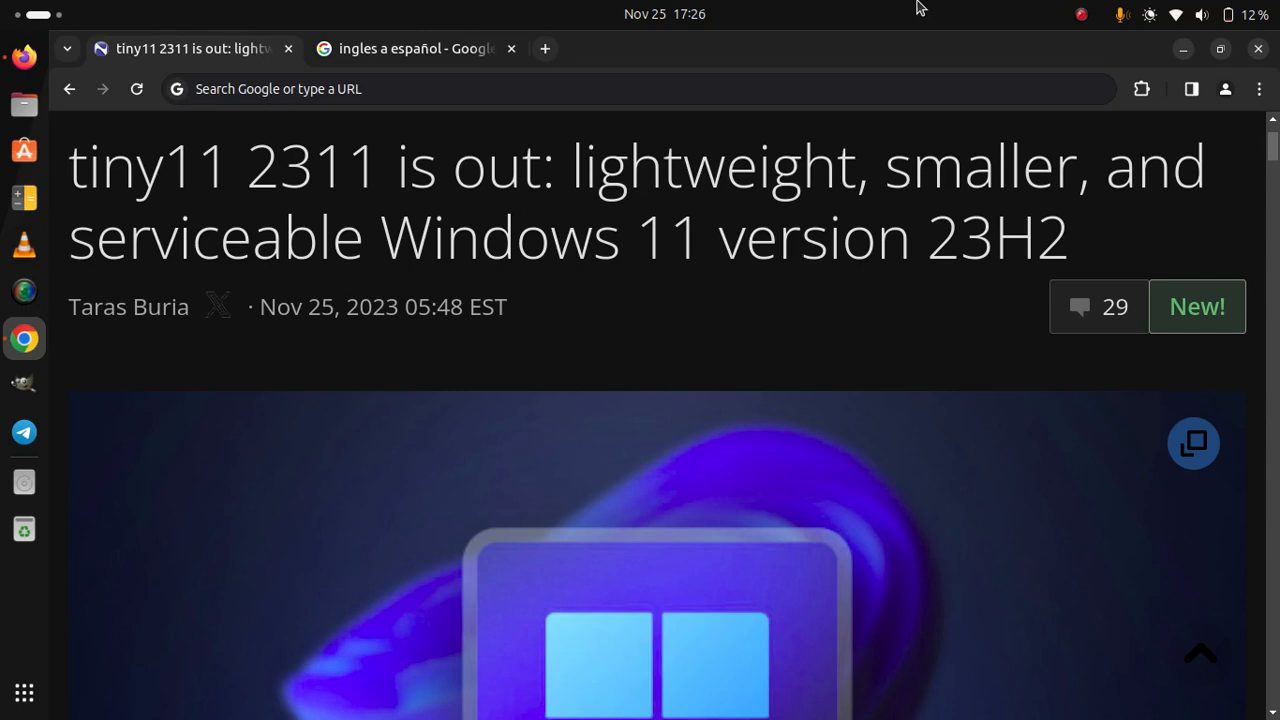
mouse_move(750, 374)
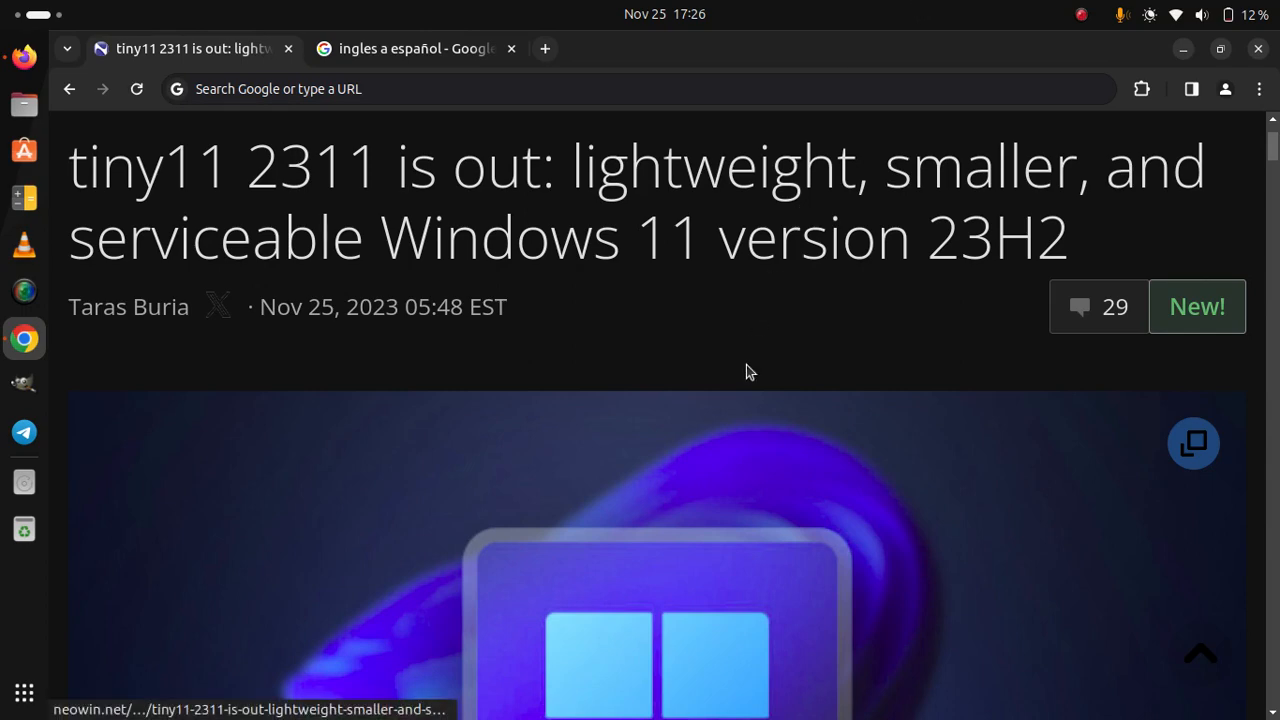
scroll("down", 3)
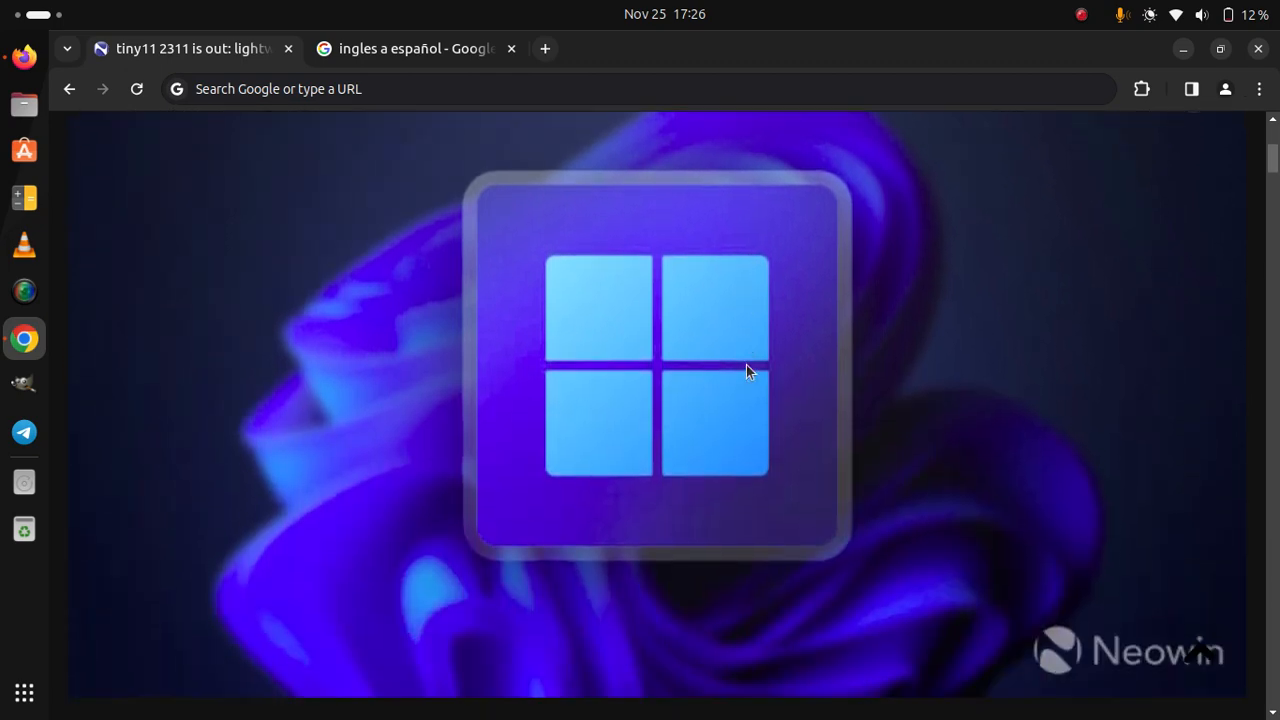
scroll("down", 3)
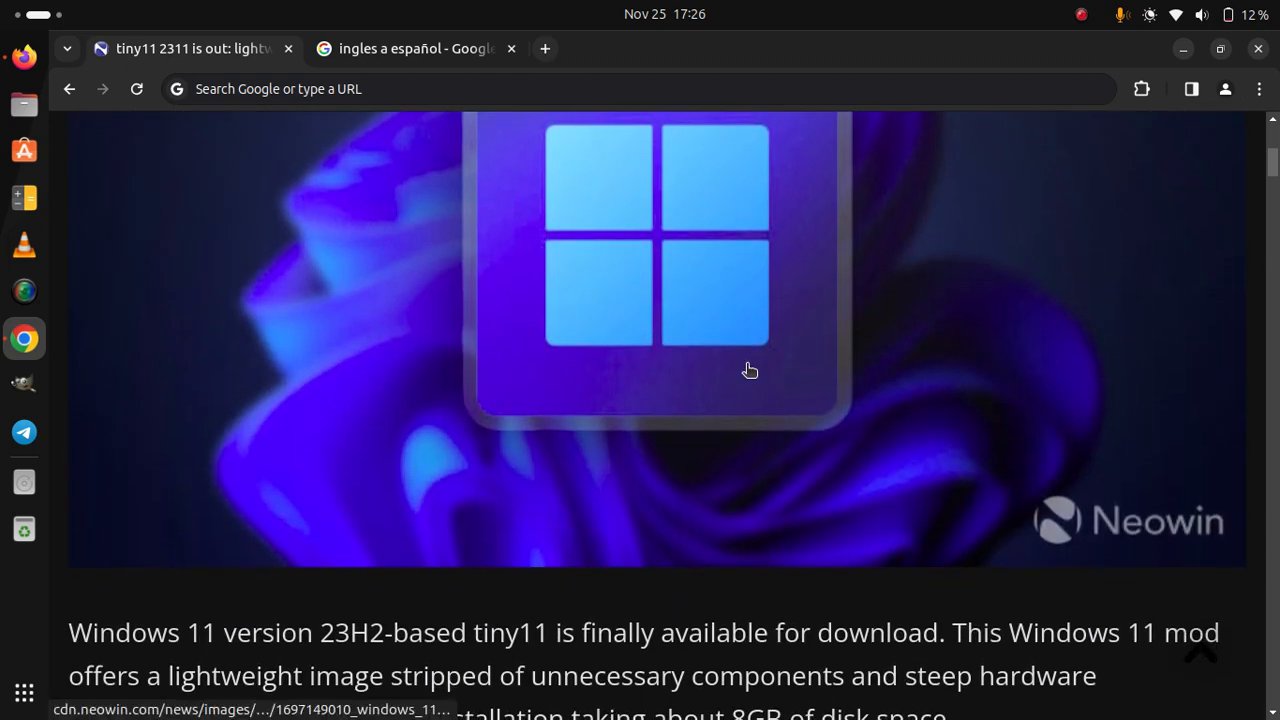
scroll("down", 3)
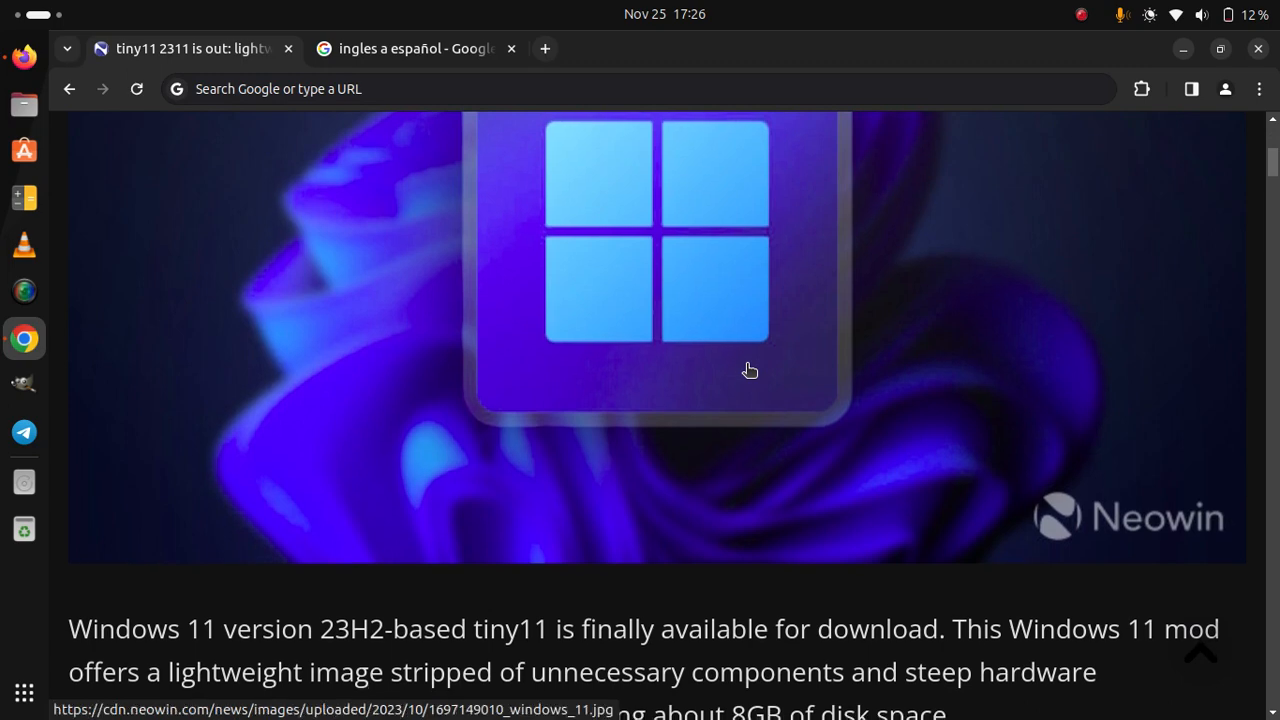
scroll("down", 3)
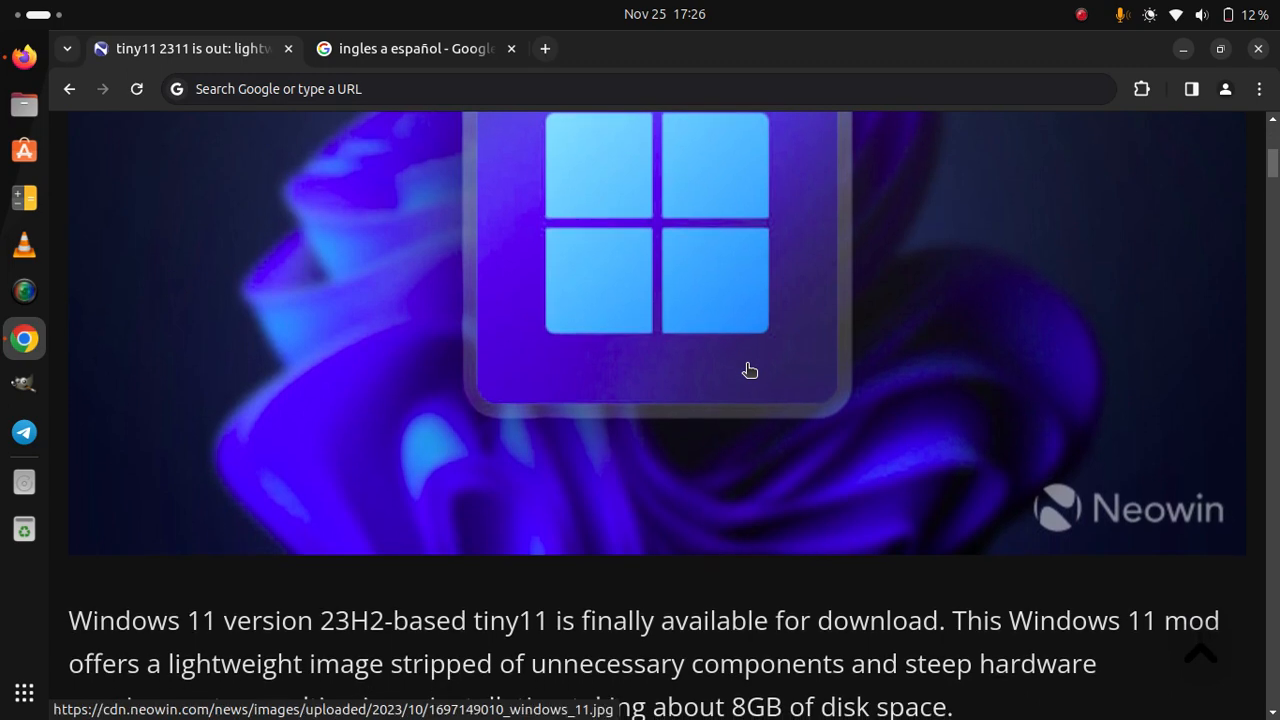
scroll("down", 3)
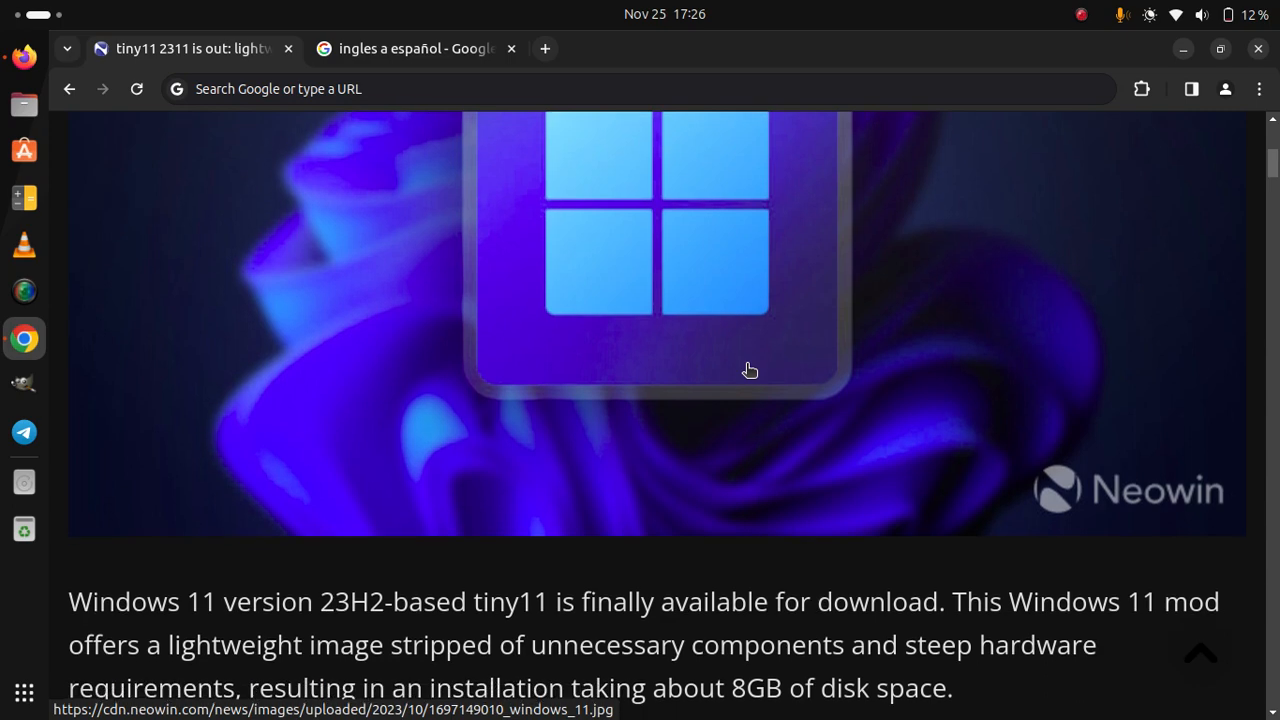
scroll("down", 3)
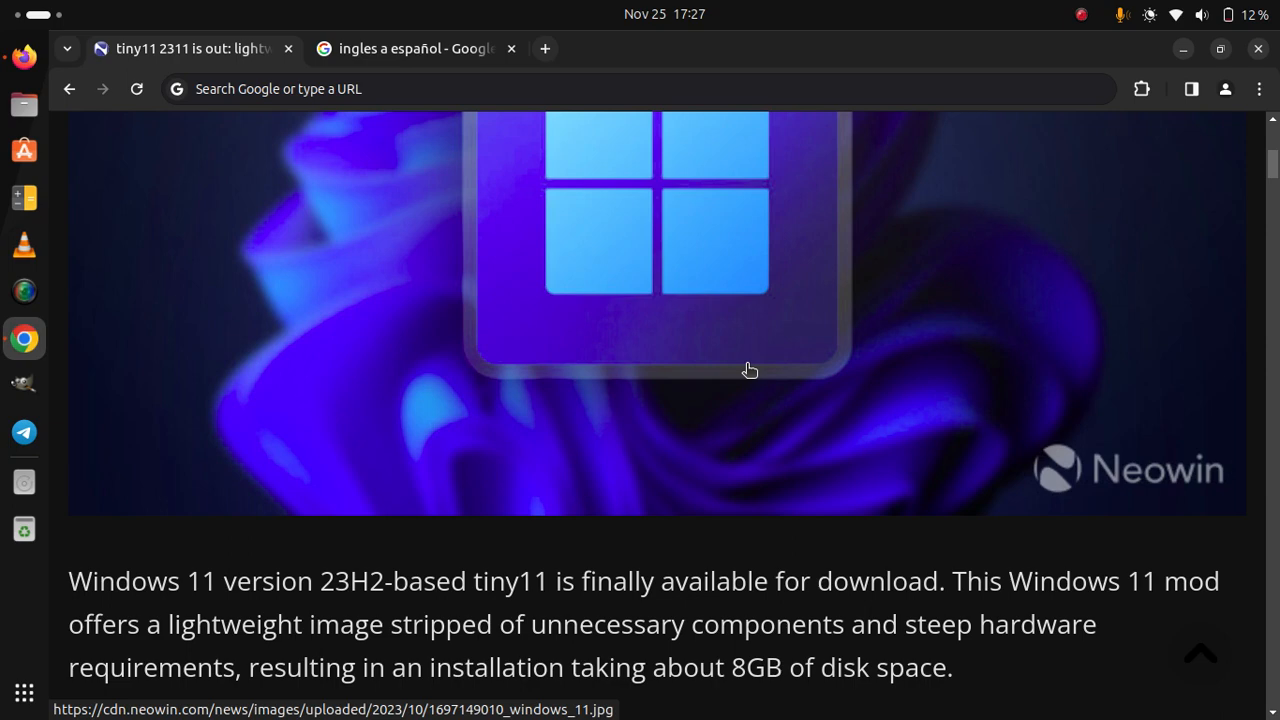
scroll("down", 3)
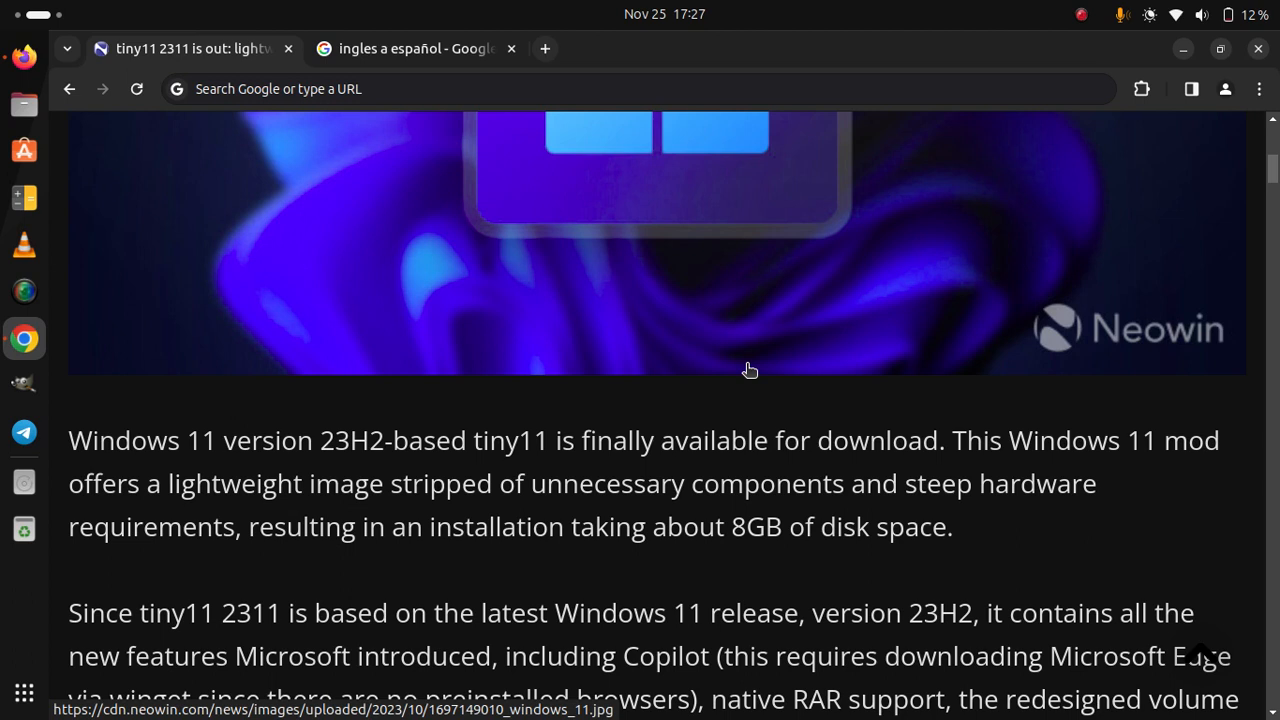
scroll("down", 3)
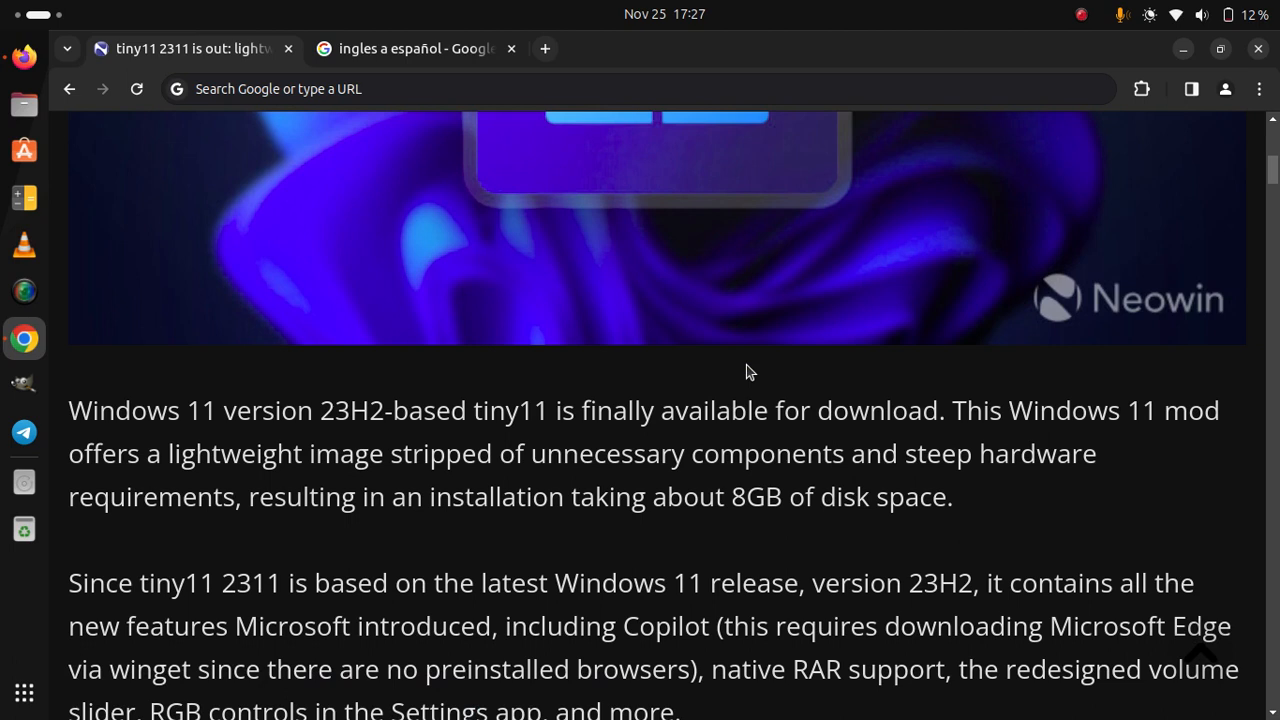
scroll("down", 3)
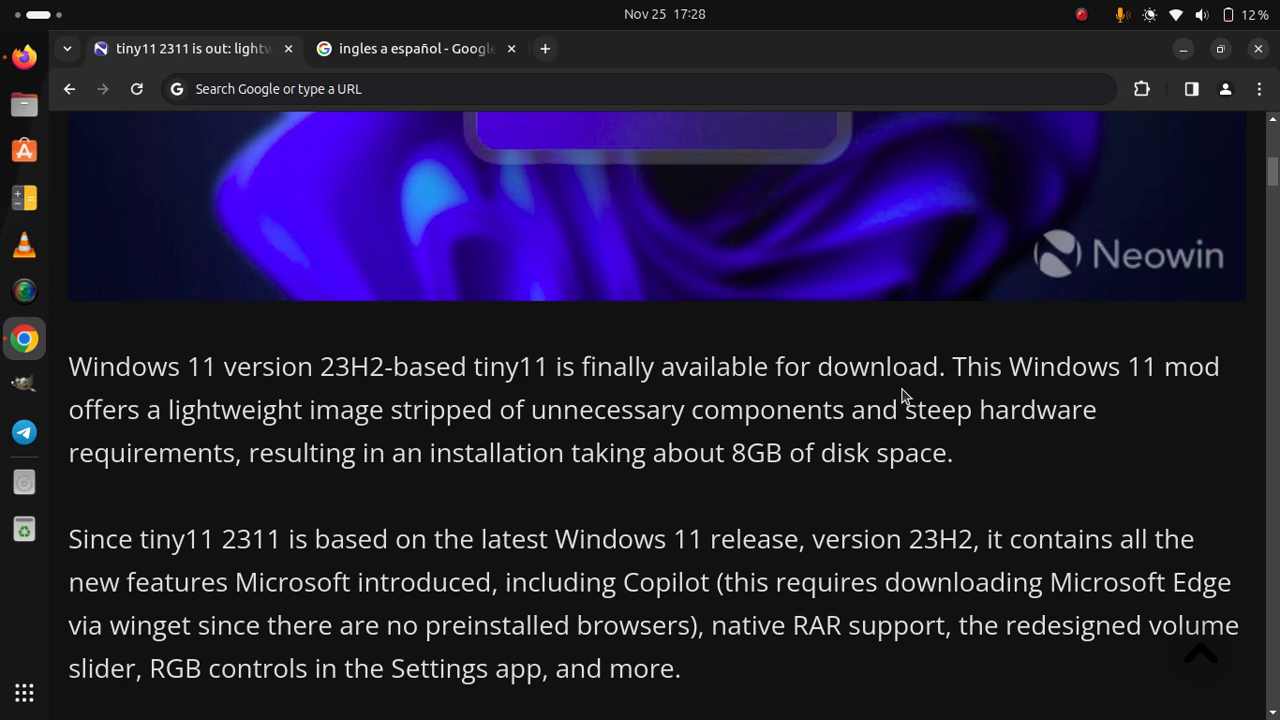
scroll("down", 3)
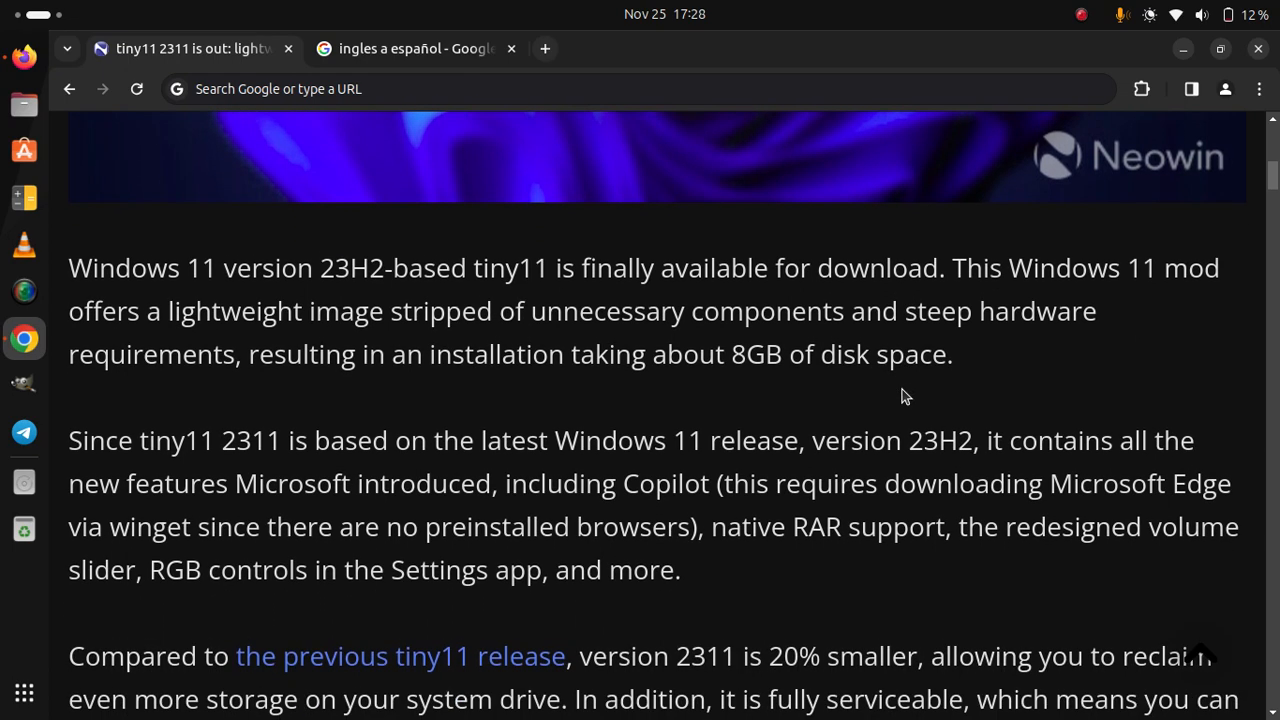
scroll("down", 3)
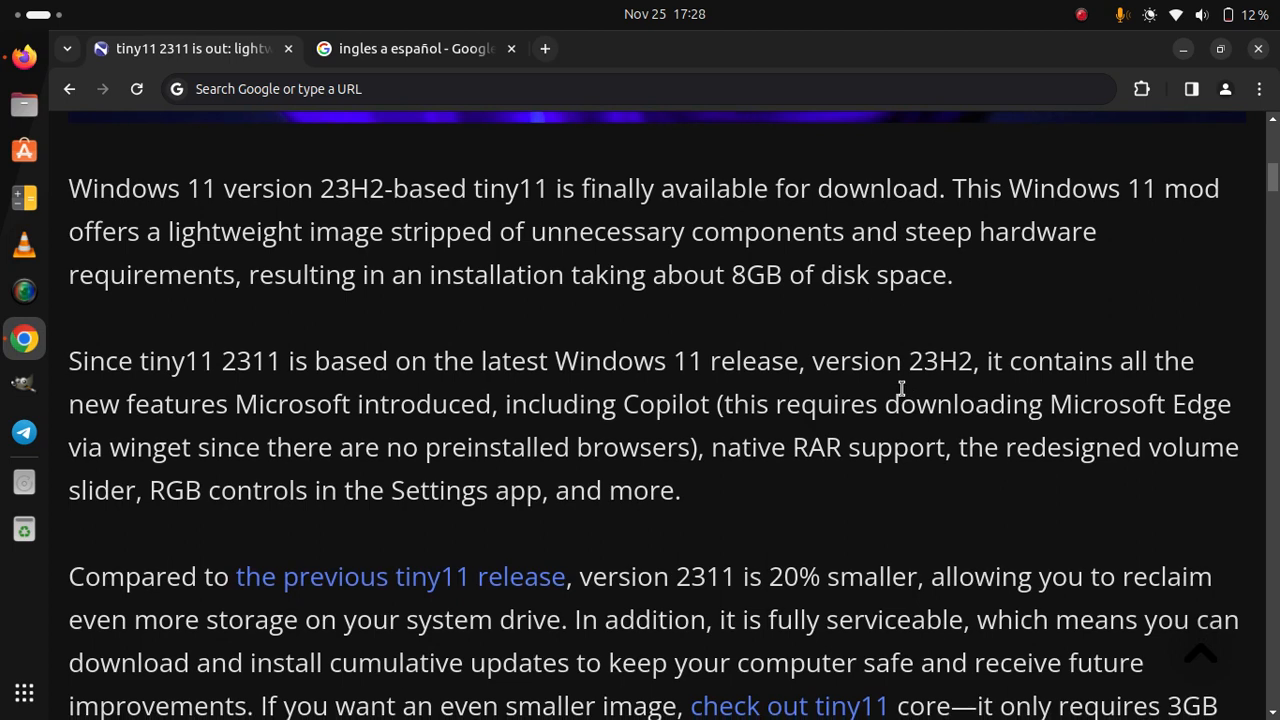
scroll("down", 3)
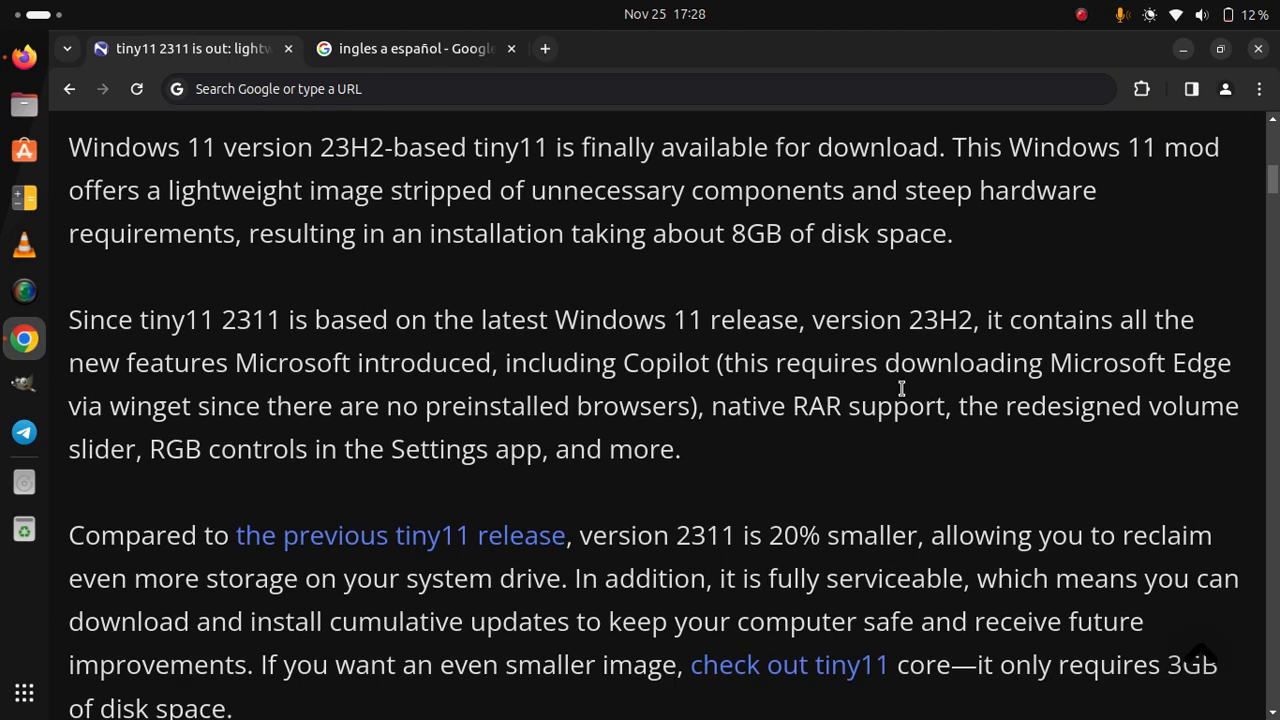
scroll("down", 3)
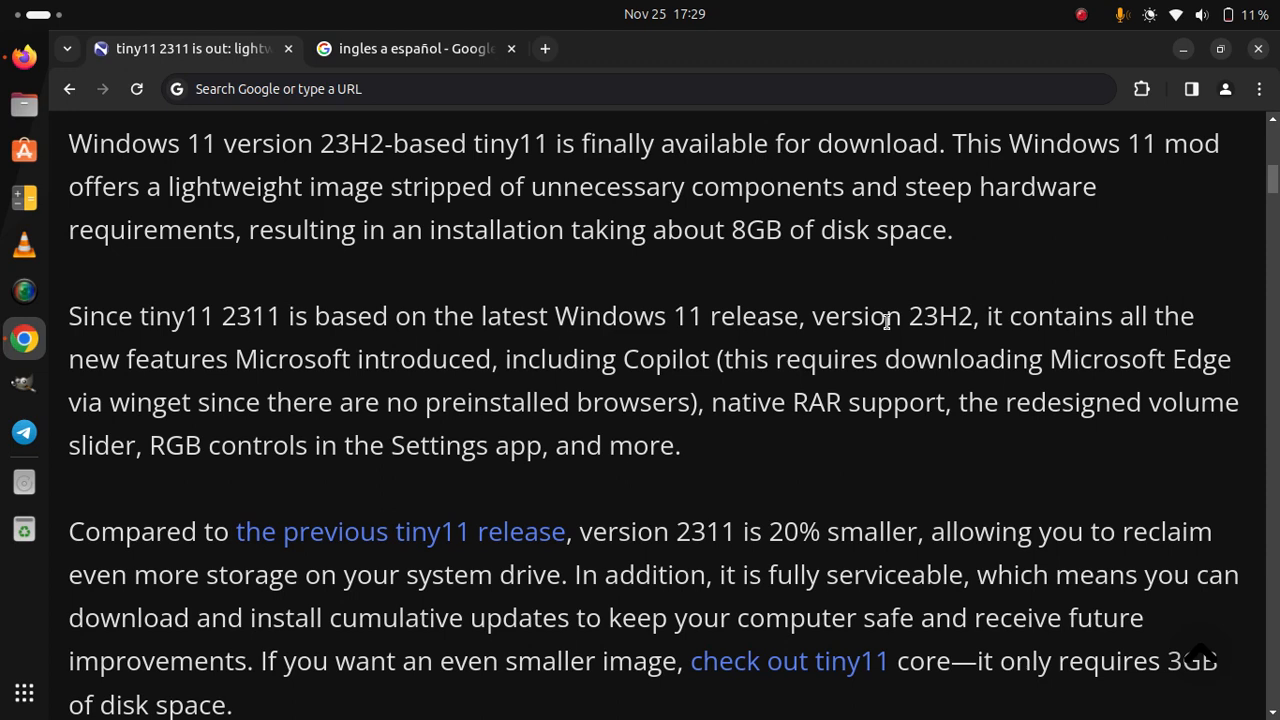
scroll("down", 3)
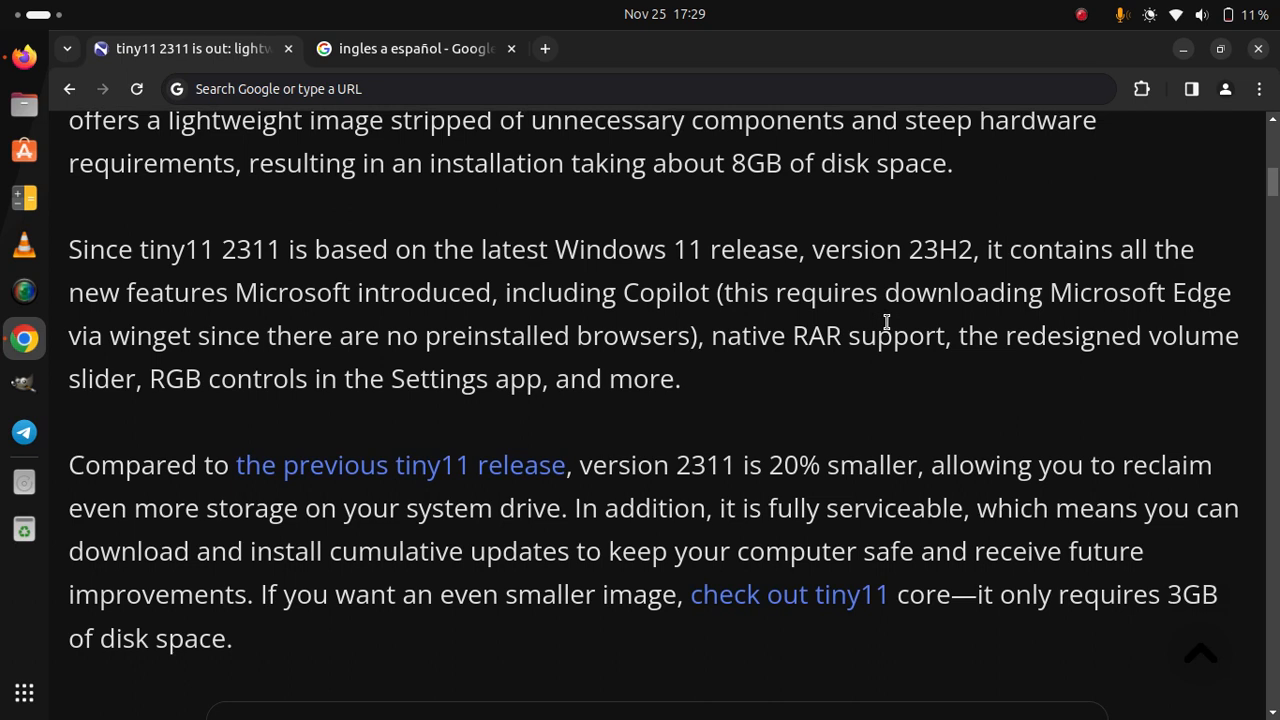
scroll("down", 3)
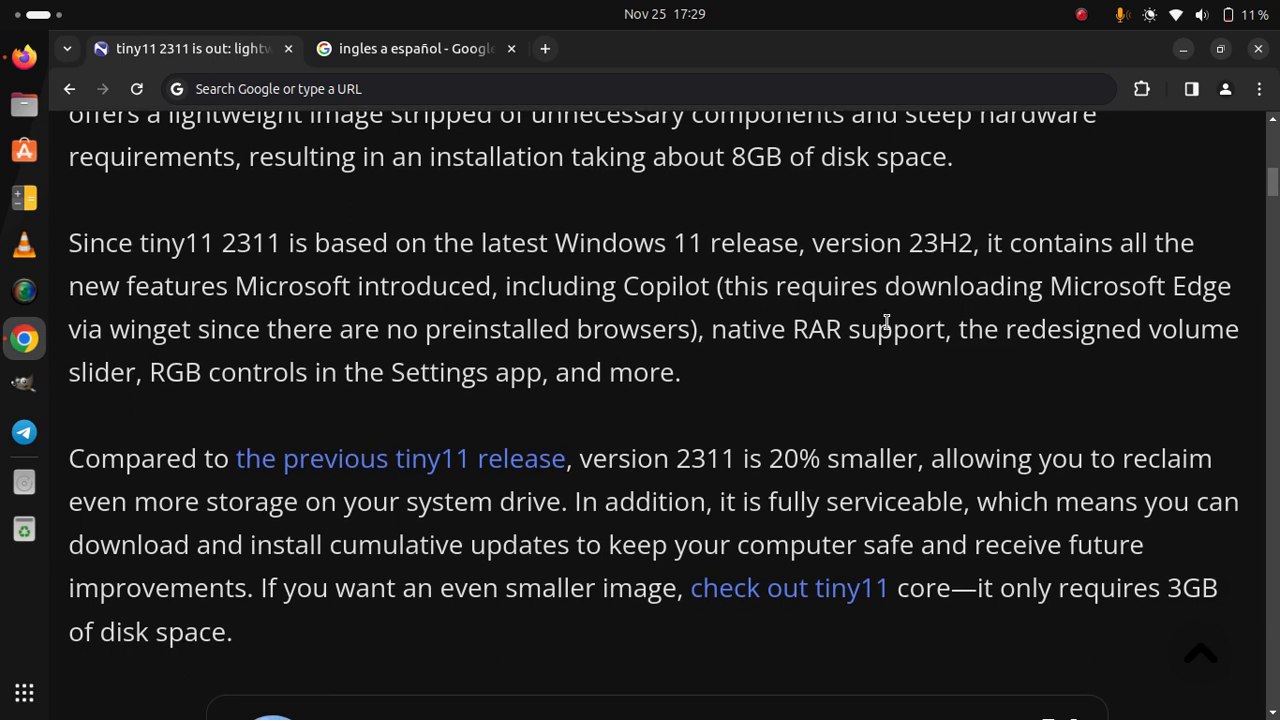
scroll("down", 3)
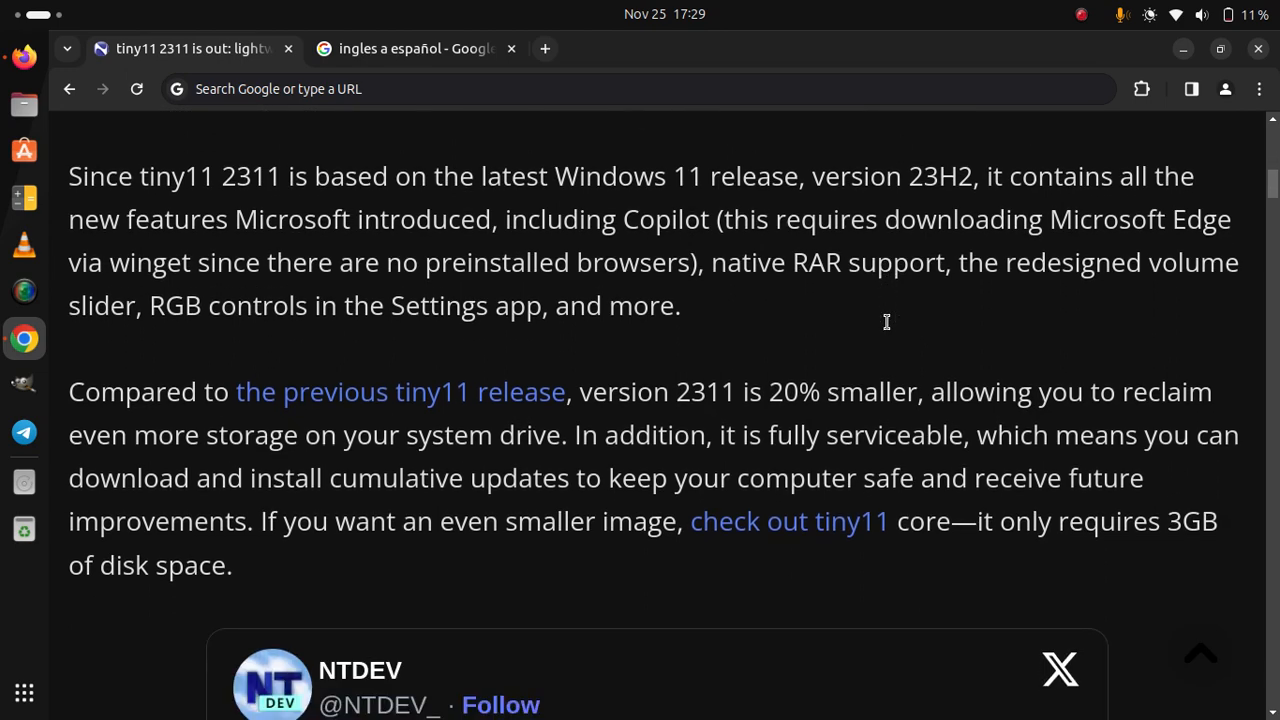
scroll("down", 3)
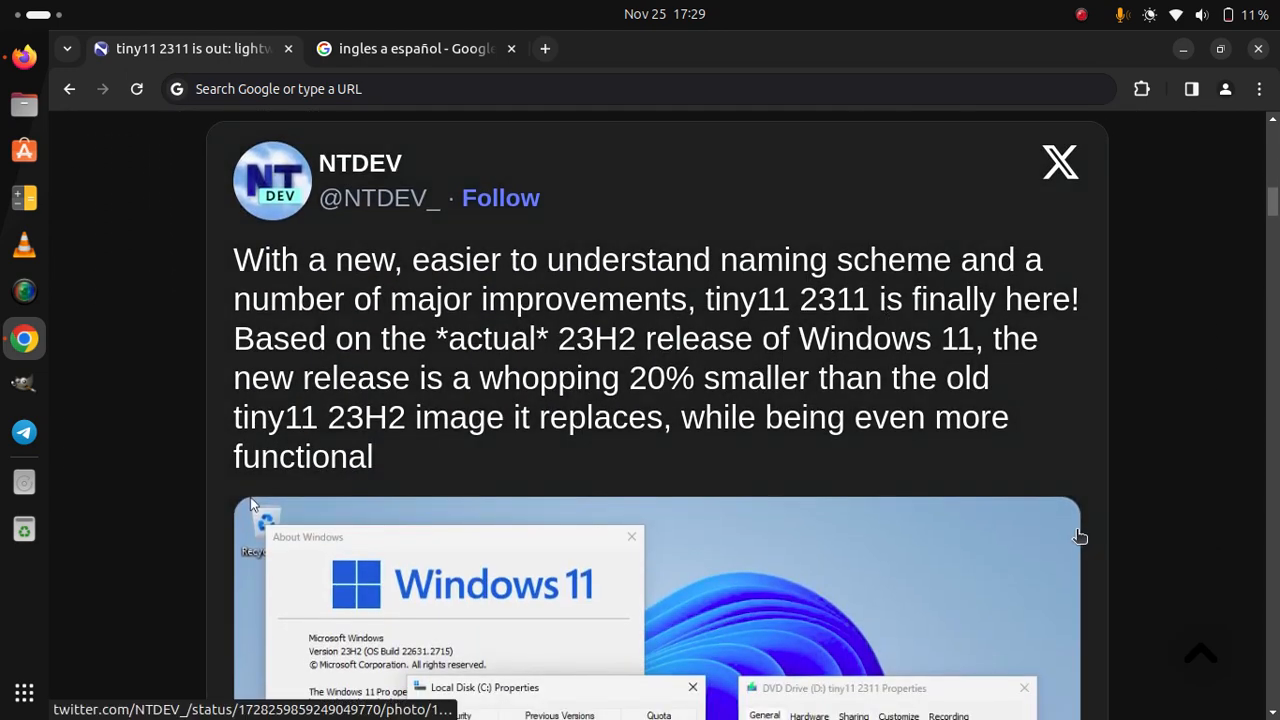
scroll("down", 3)
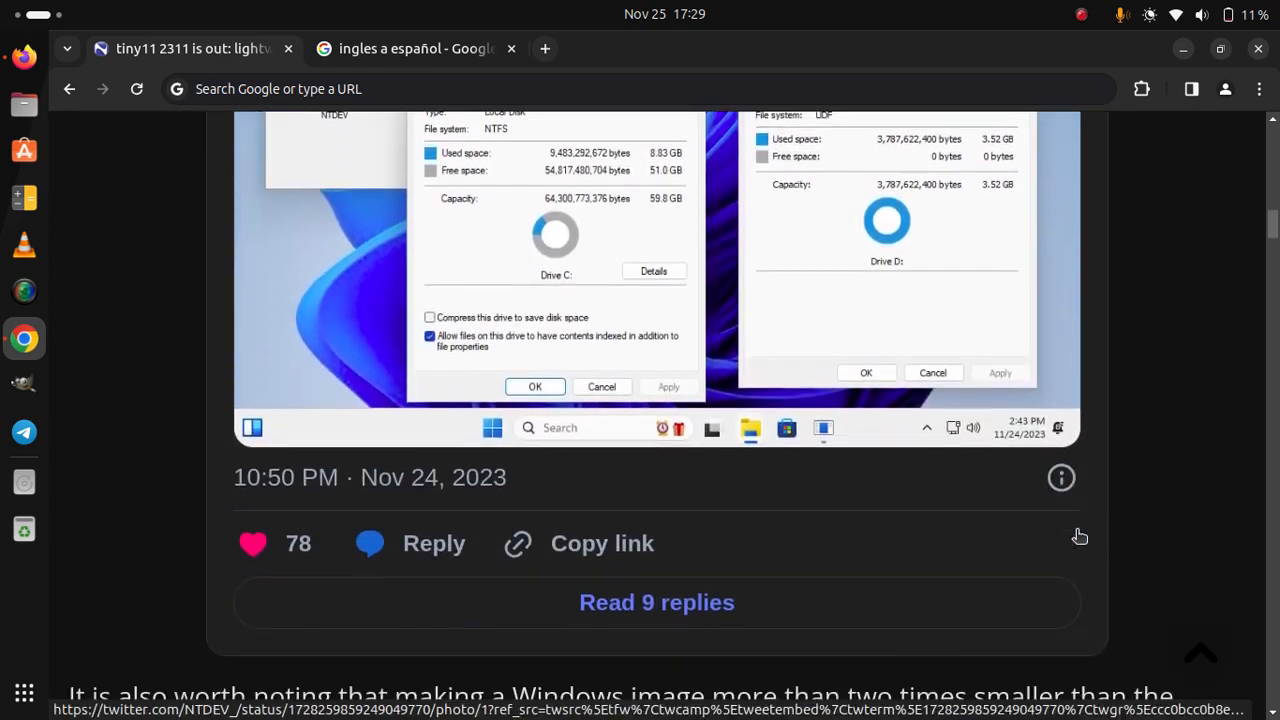
scroll("down", 3)
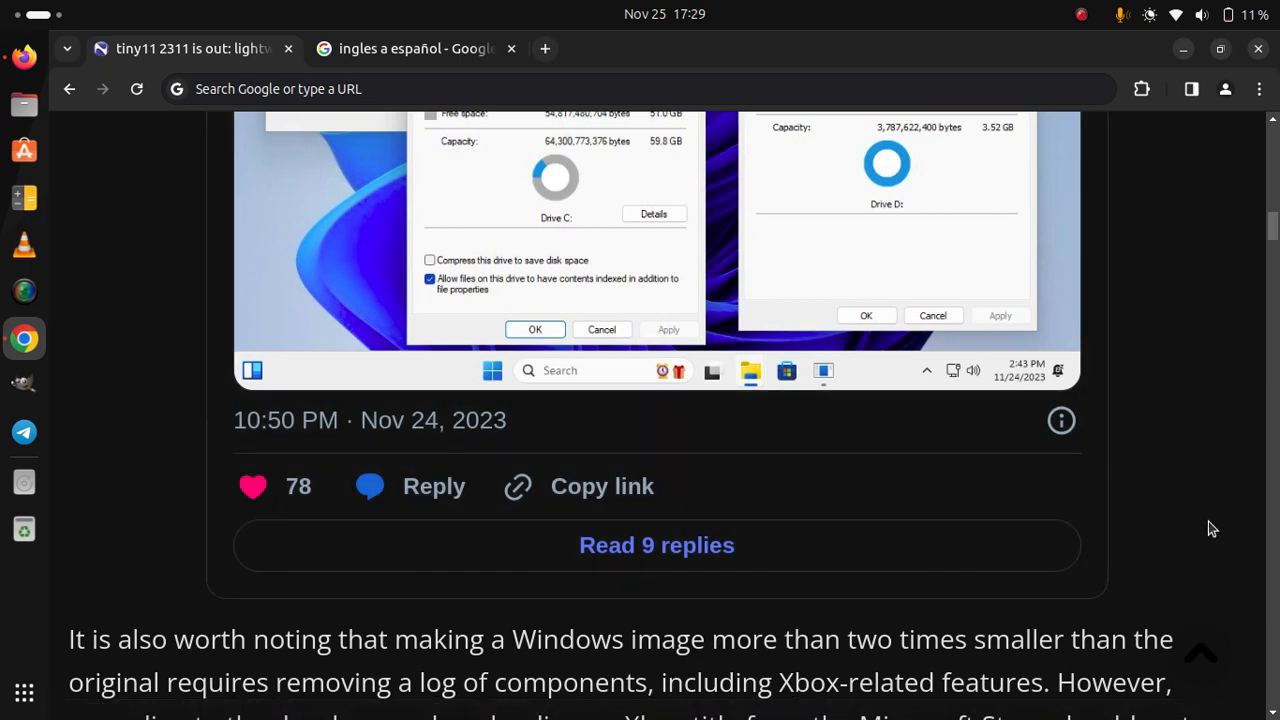
scroll("down", 3)
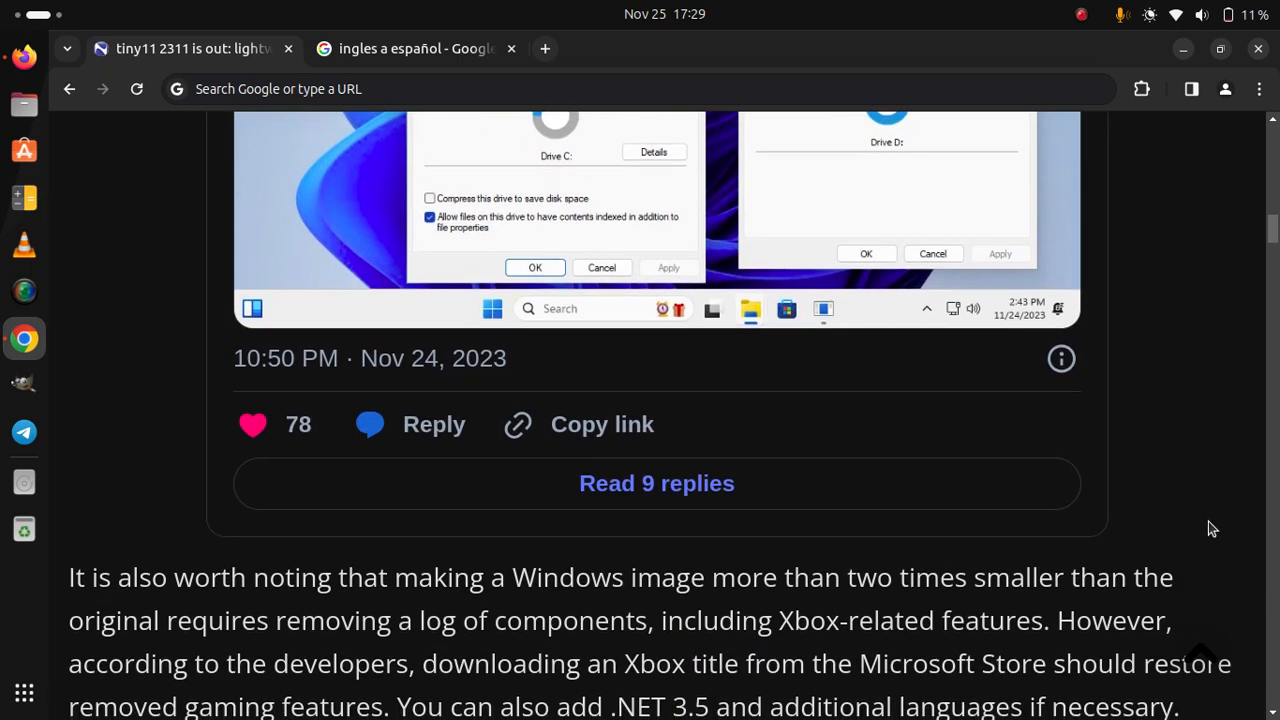
mouse_move(1117, 255)
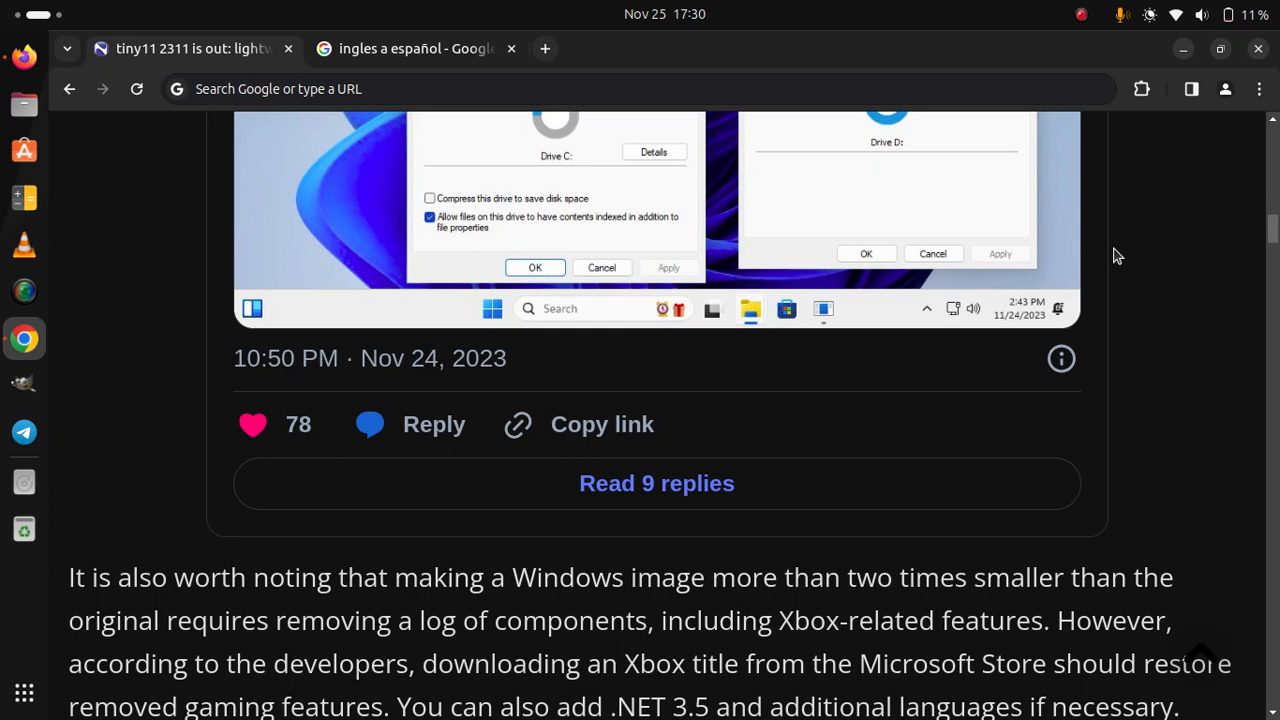
scroll("down", 3)
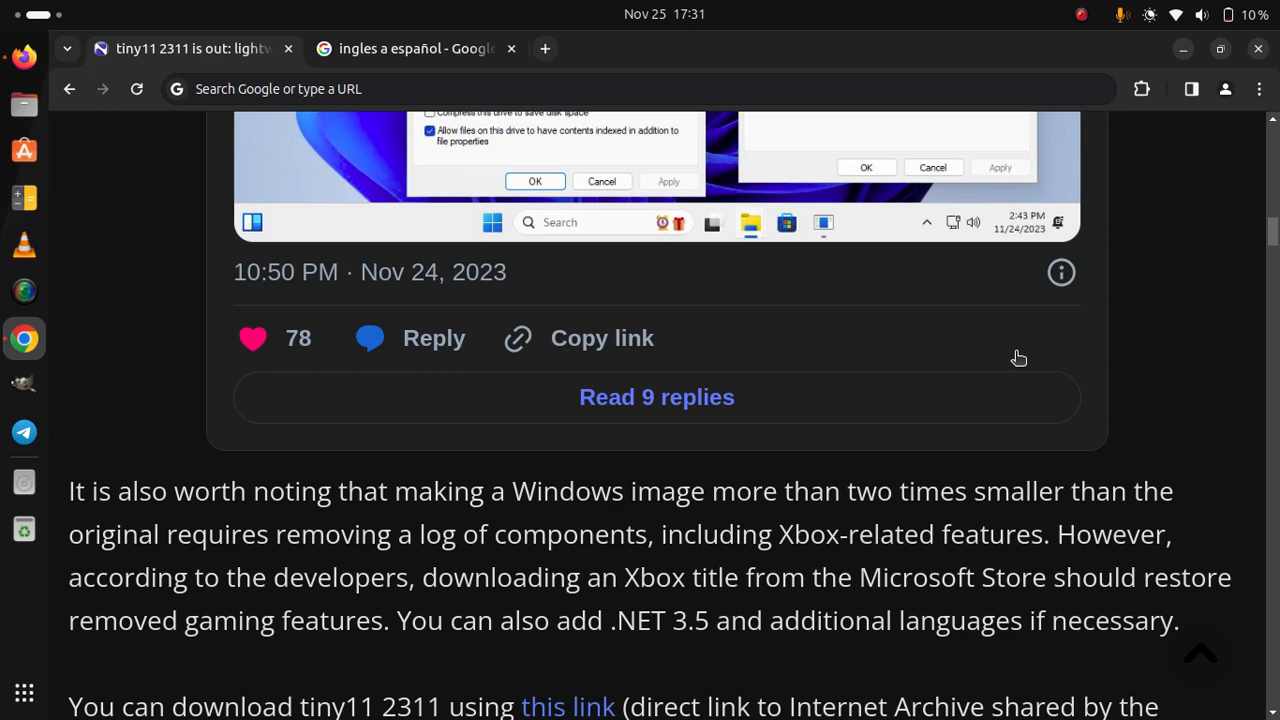
scroll("down", 3)
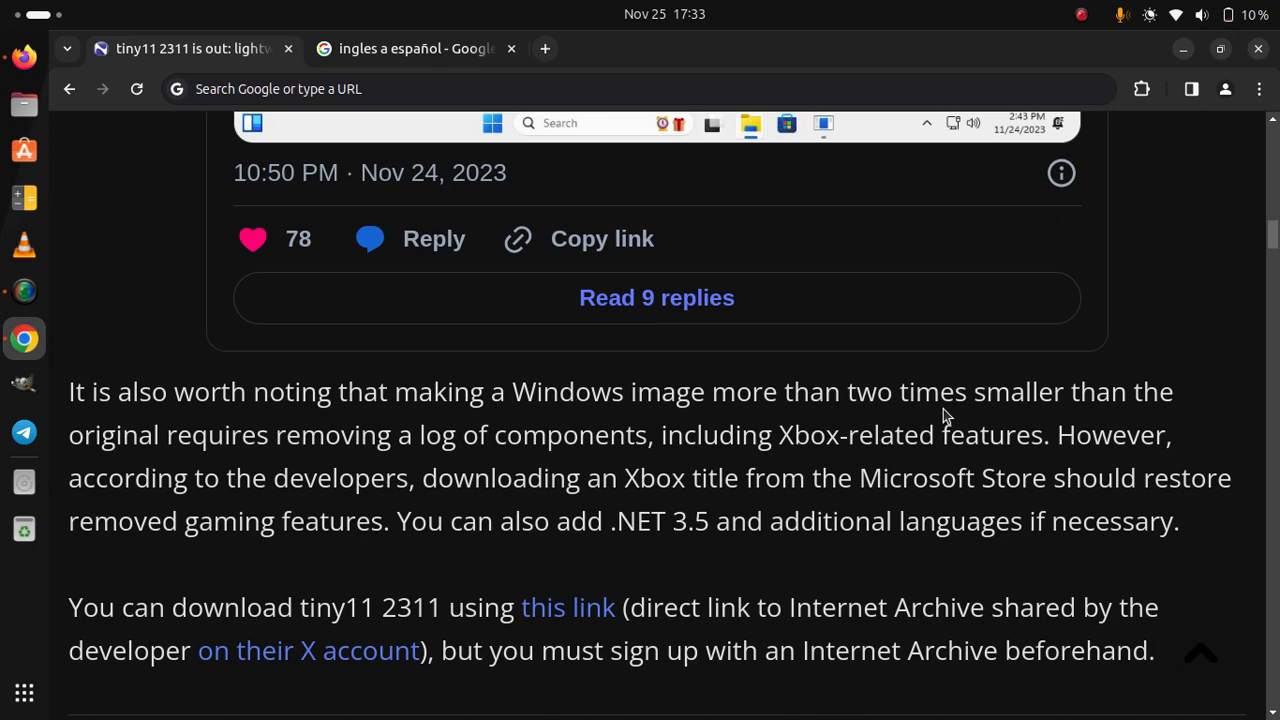
scroll("down", 3)
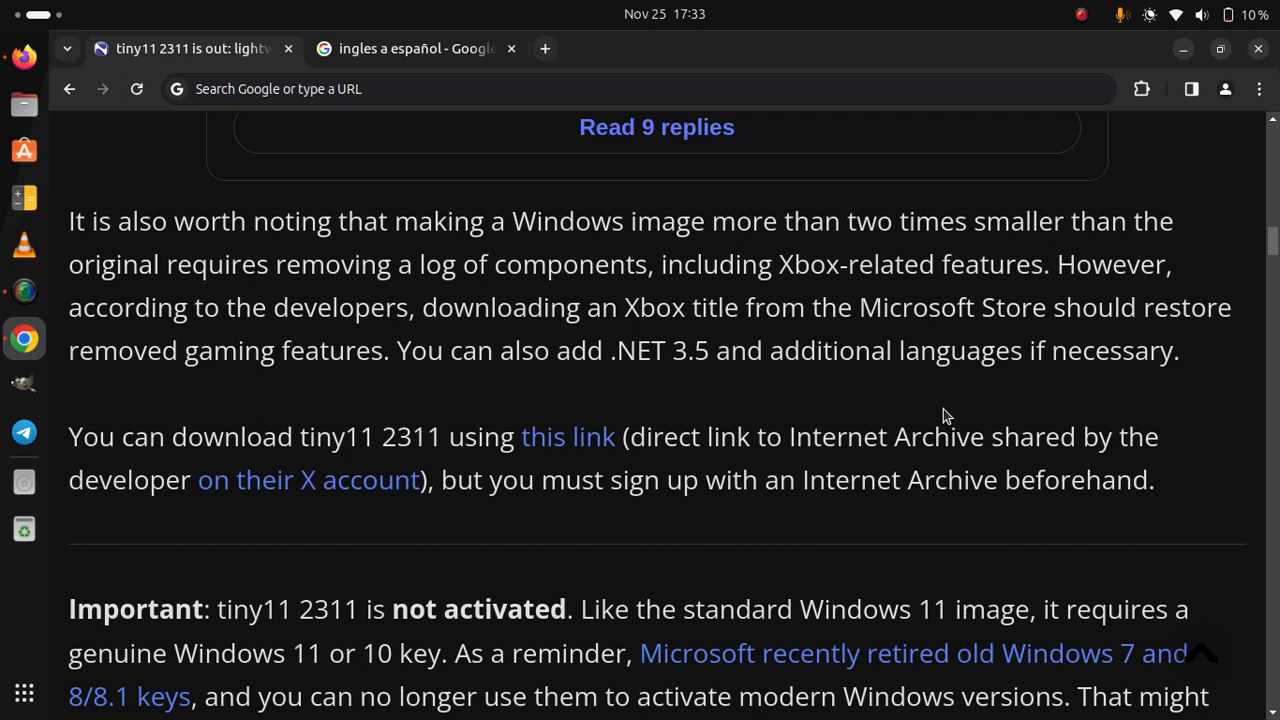
scroll("down", 3)
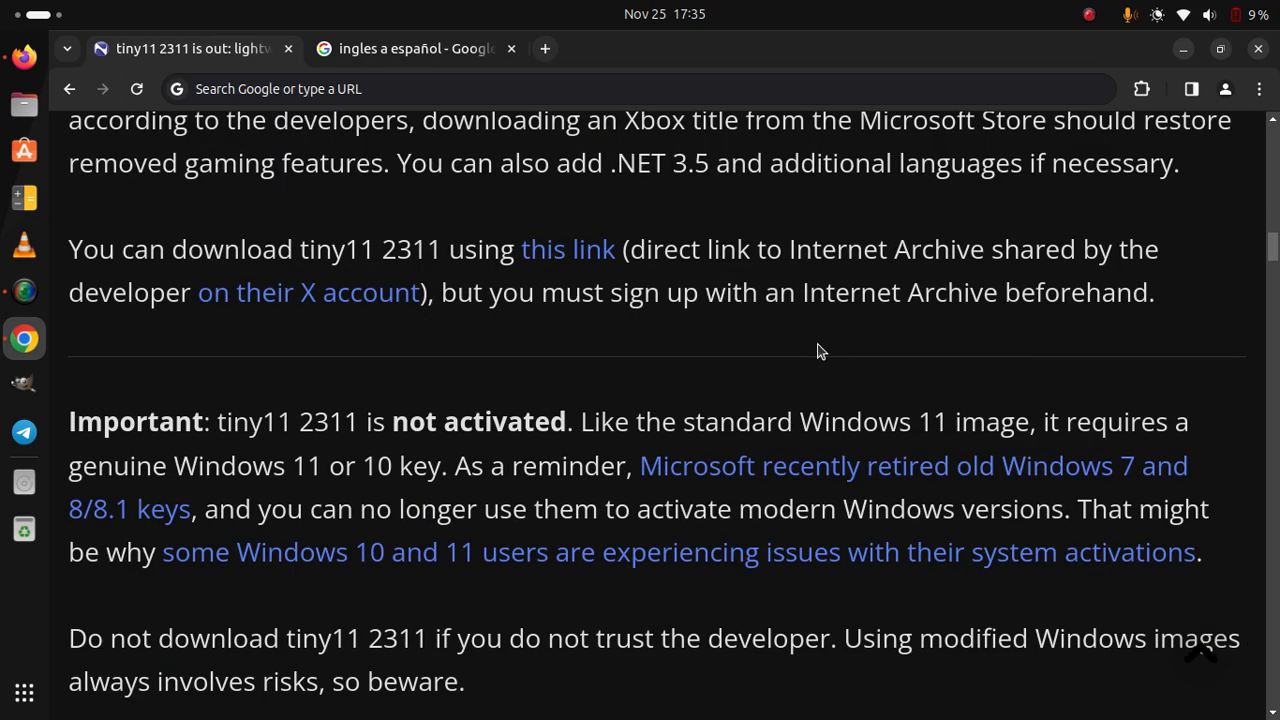